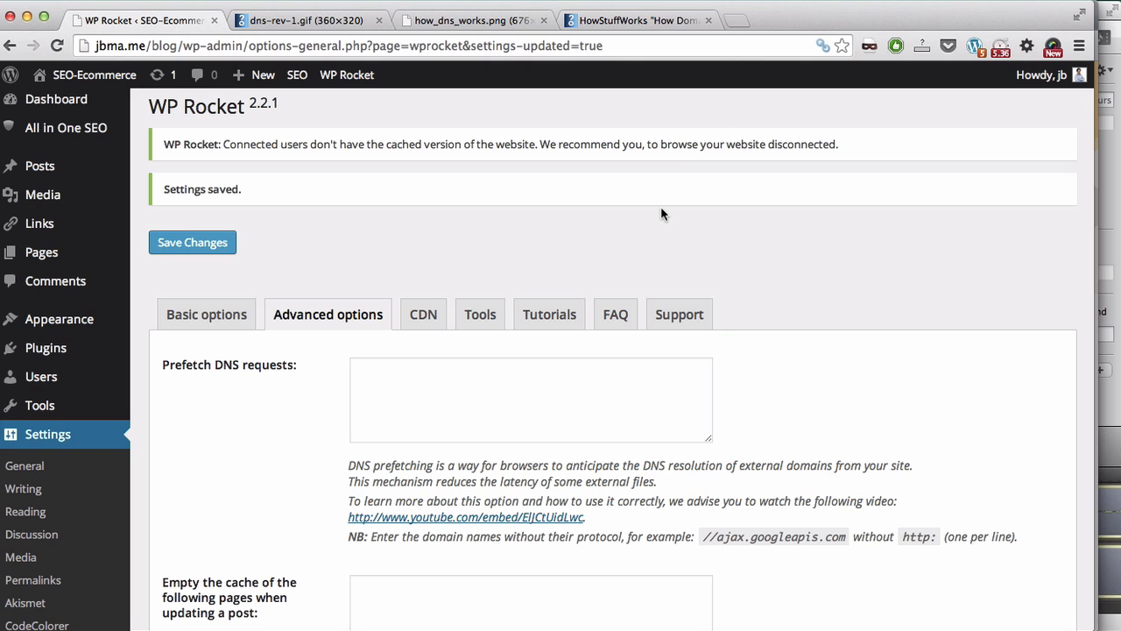
pyautogui.moveTo(320, 13)
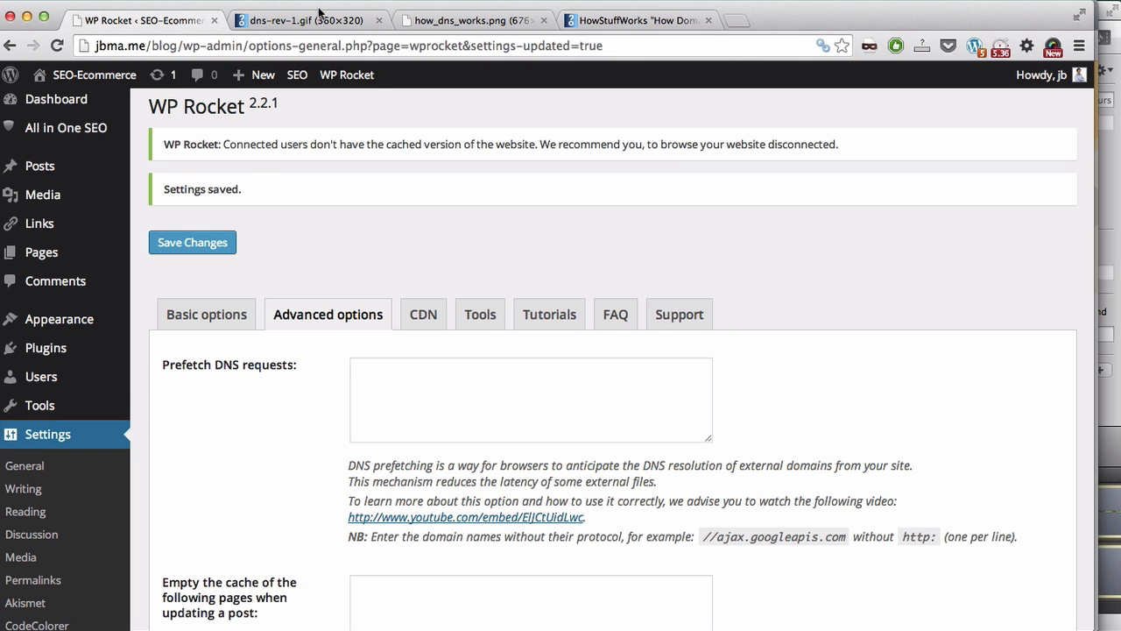
# - Show the dns-rev-1.gif DNS lookup diagram, then switch to the jbma.me post's page source
pyautogui.click(306, 19)
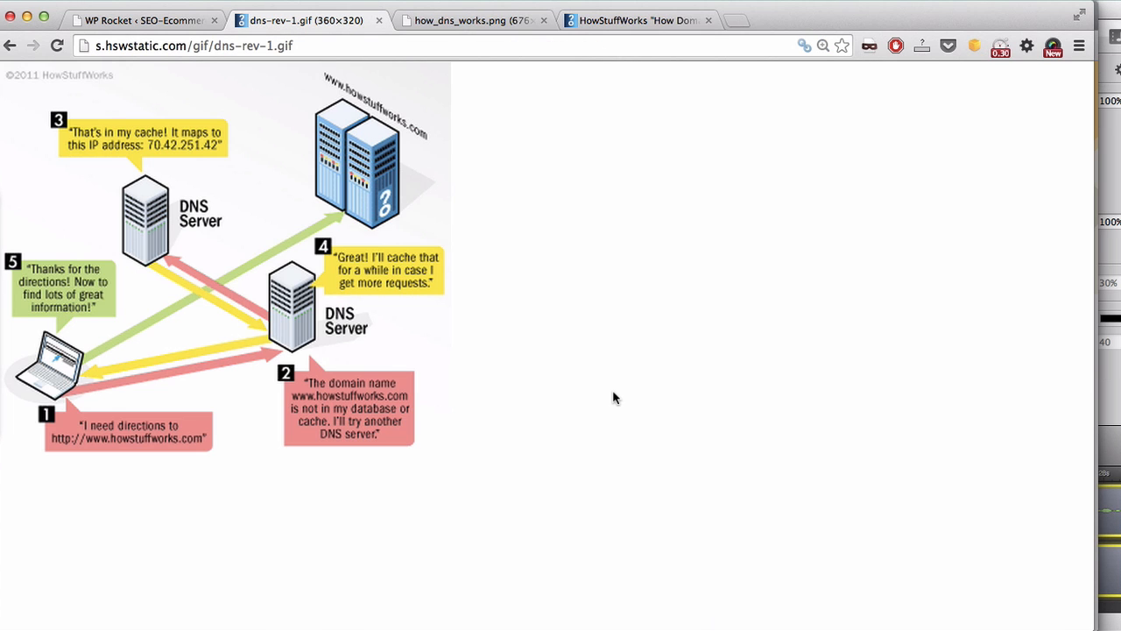
pyautogui.moveTo(53, 379)
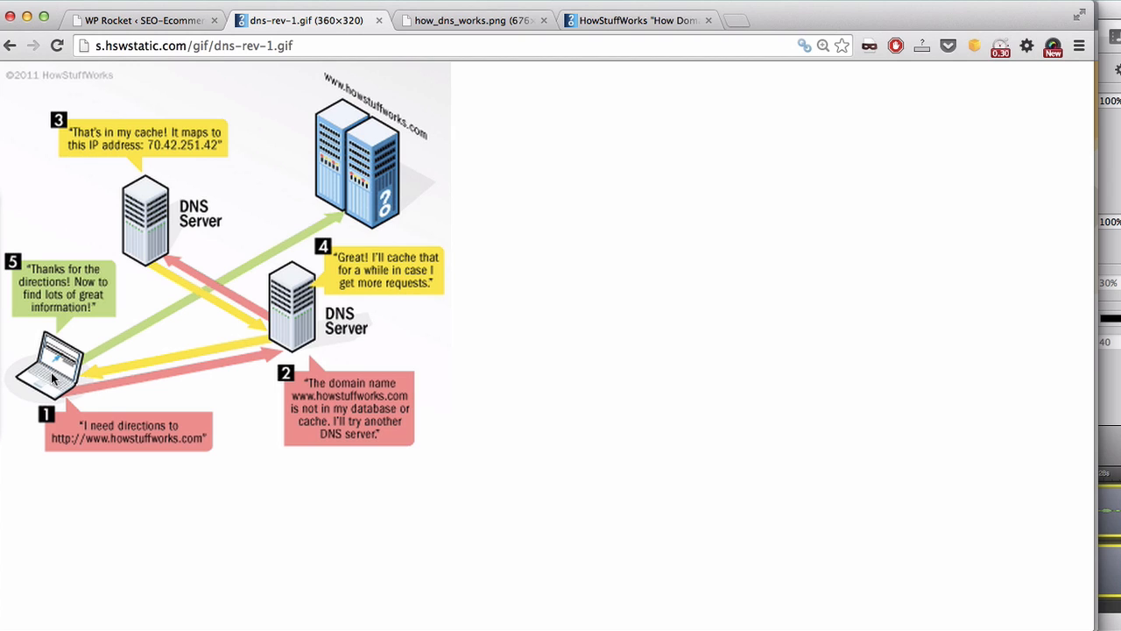
pyautogui.moveTo(301, 305)
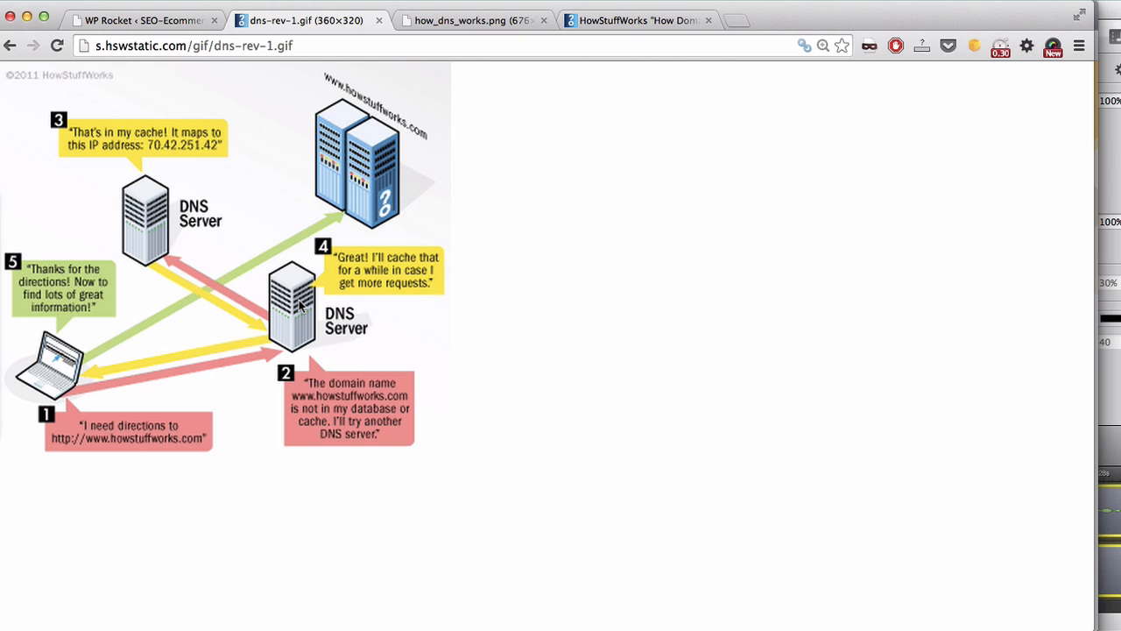
pyautogui.moveTo(184, 195)
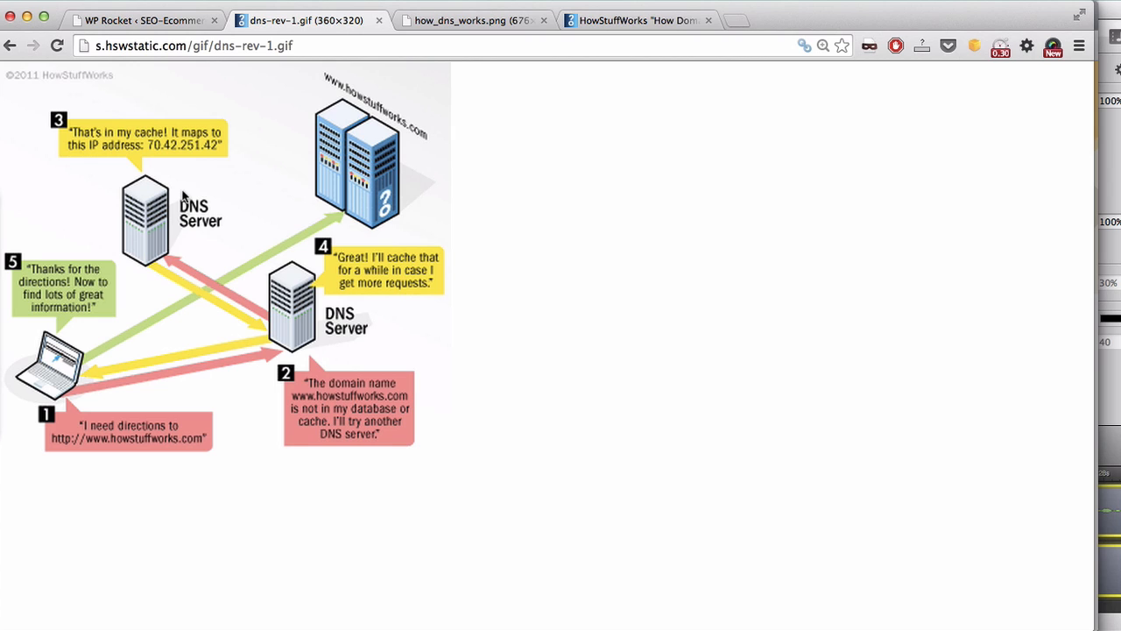
pyautogui.moveTo(159, 219)
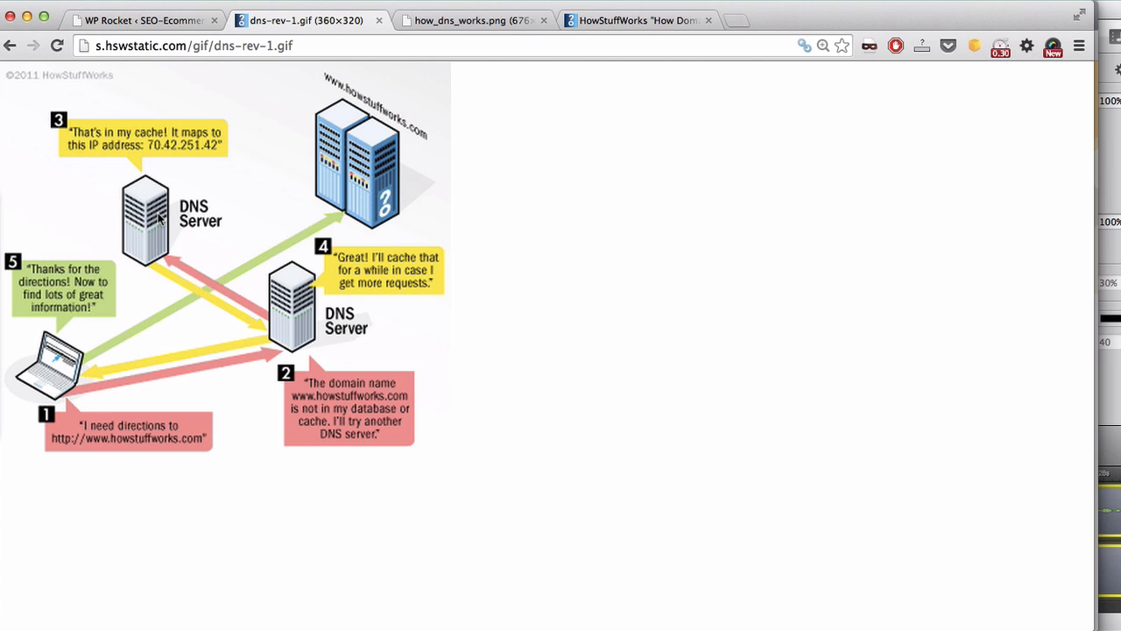
pyautogui.moveTo(155, 219)
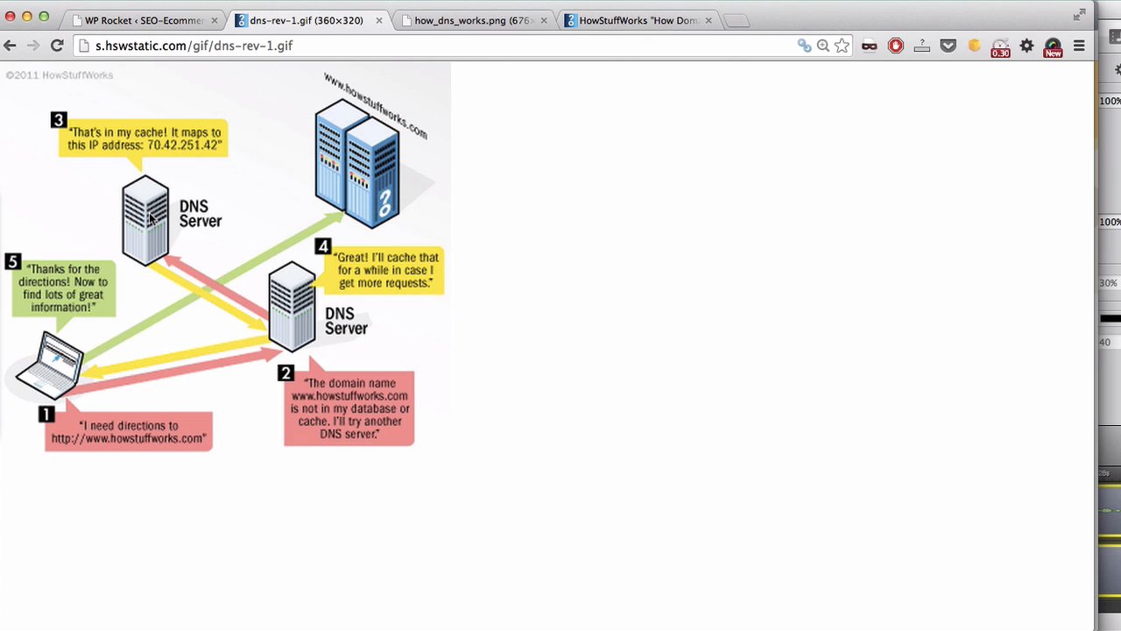
pyautogui.moveTo(302, 345)
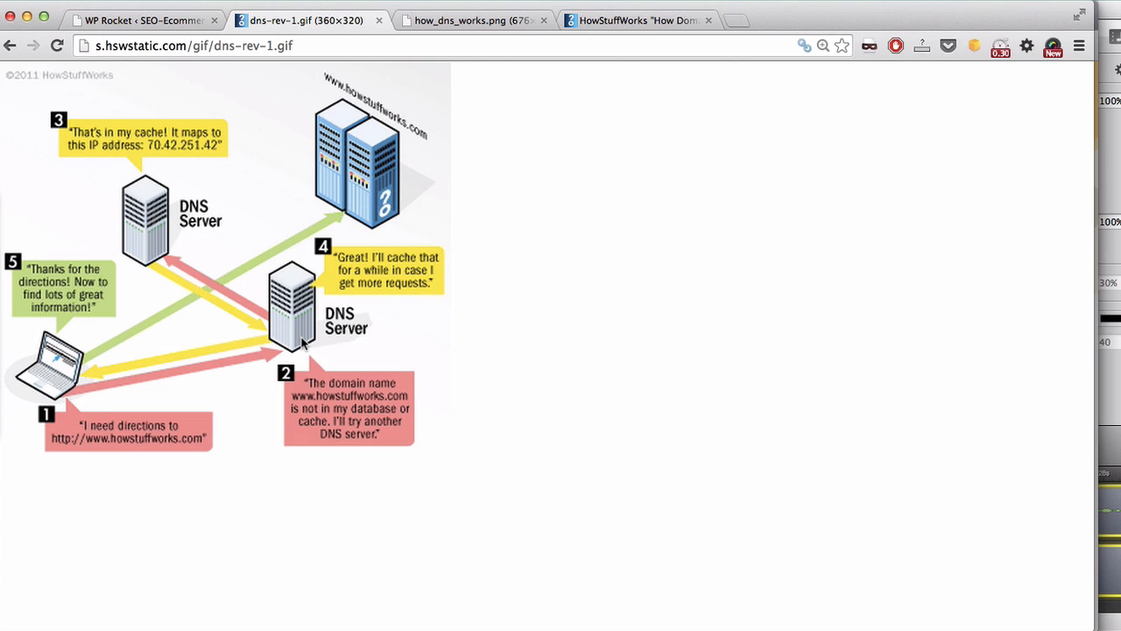
pyautogui.moveTo(83, 375)
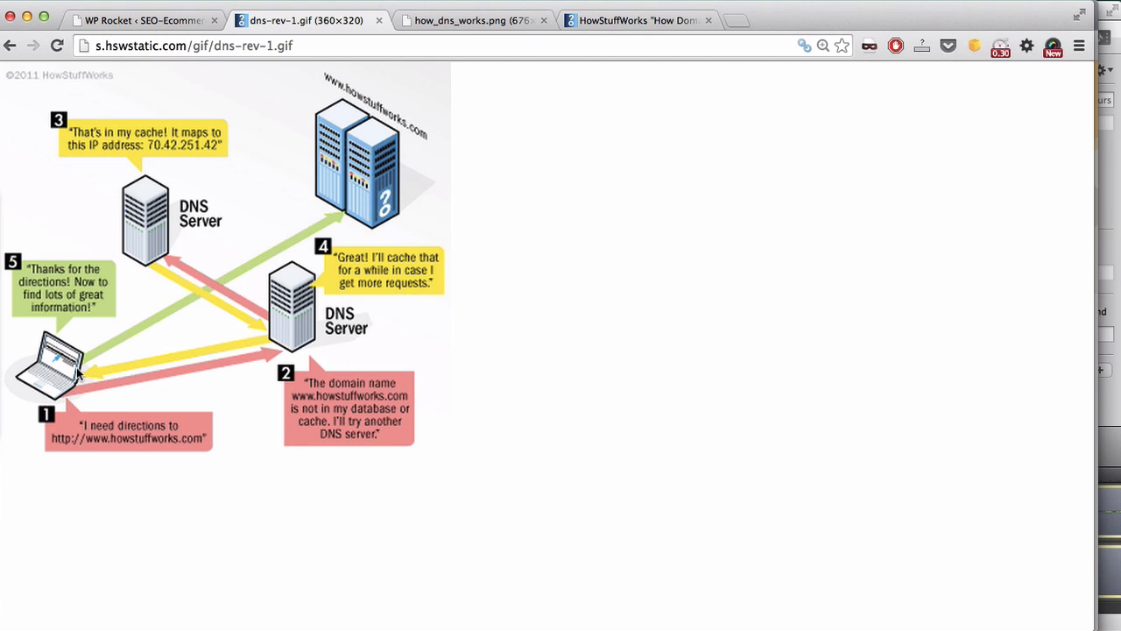
pyautogui.moveTo(442, 151)
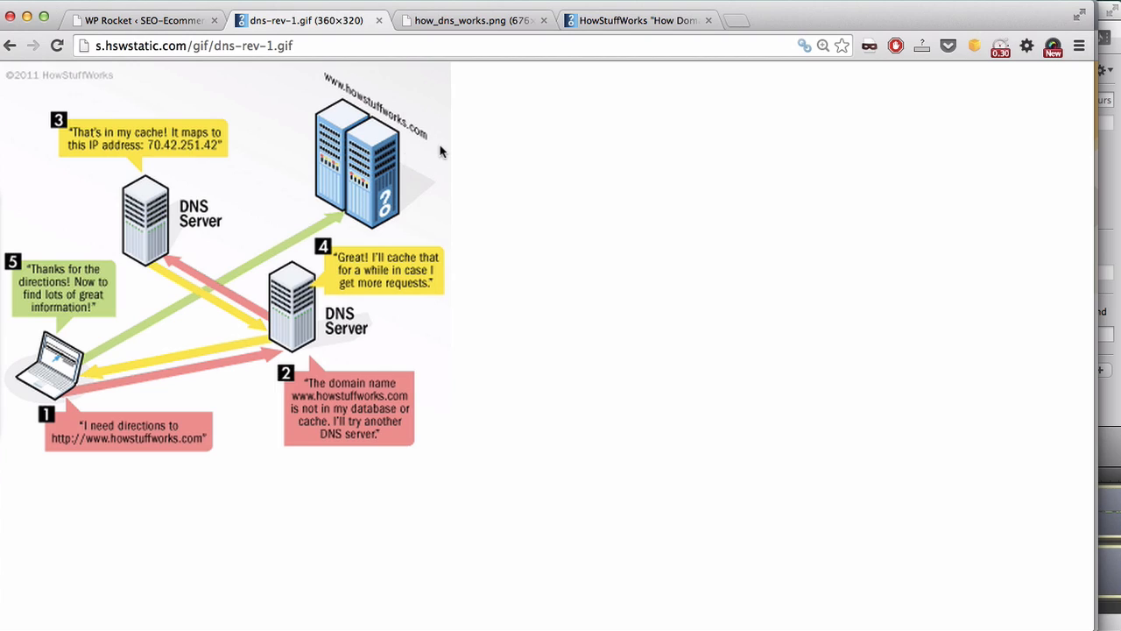
pyautogui.click(141, 21)
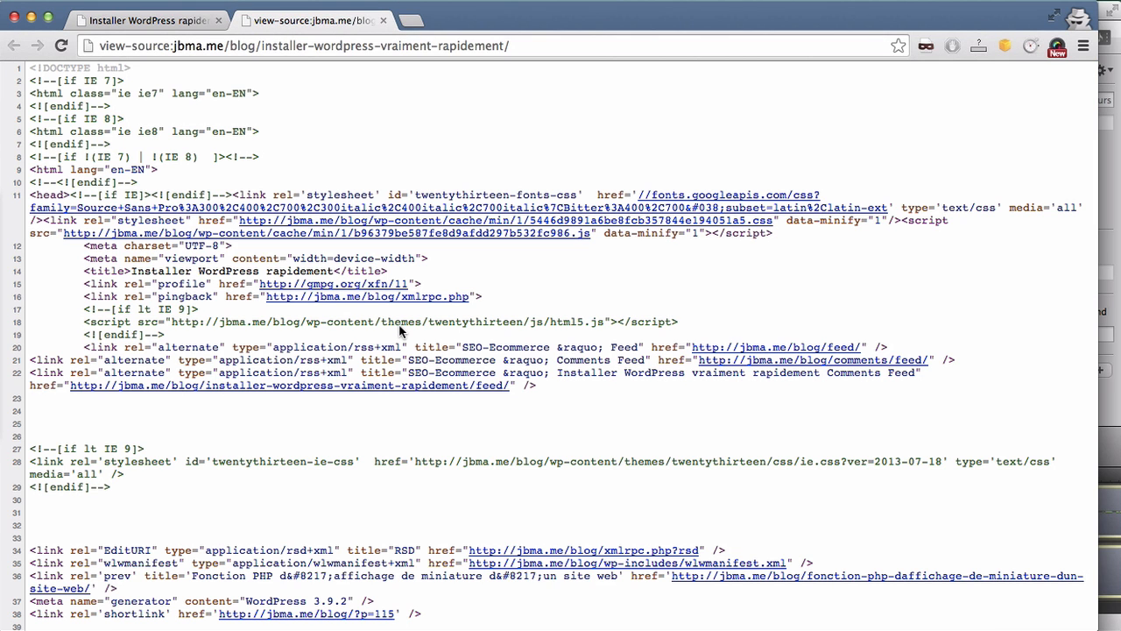
pyautogui.moveTo(641, 202)
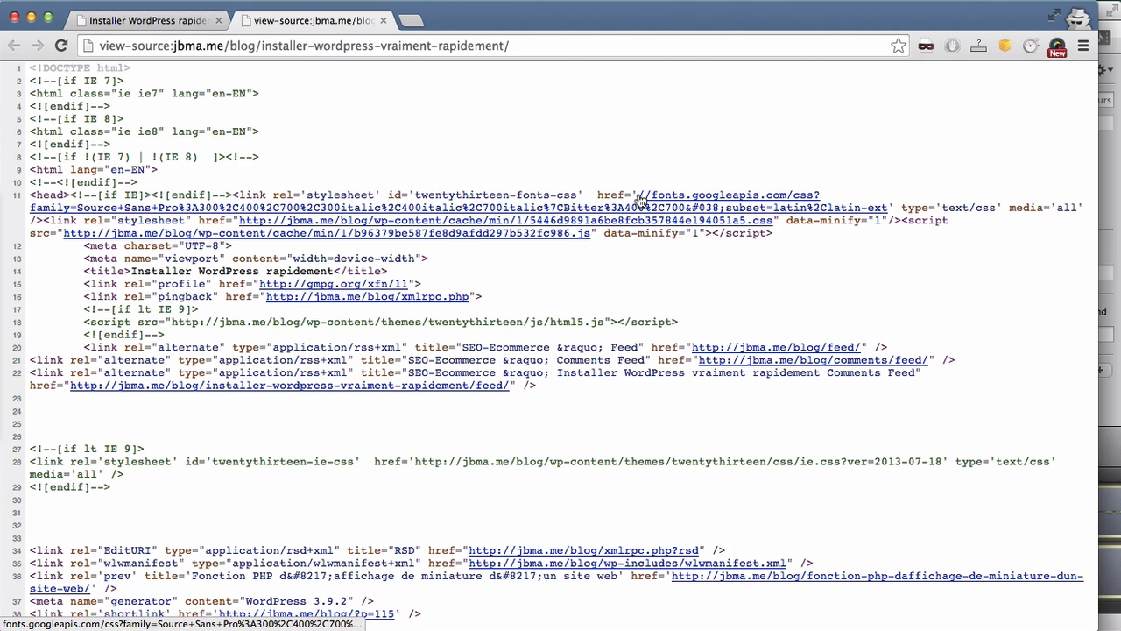
pyautogui.moveTo(639, 194)
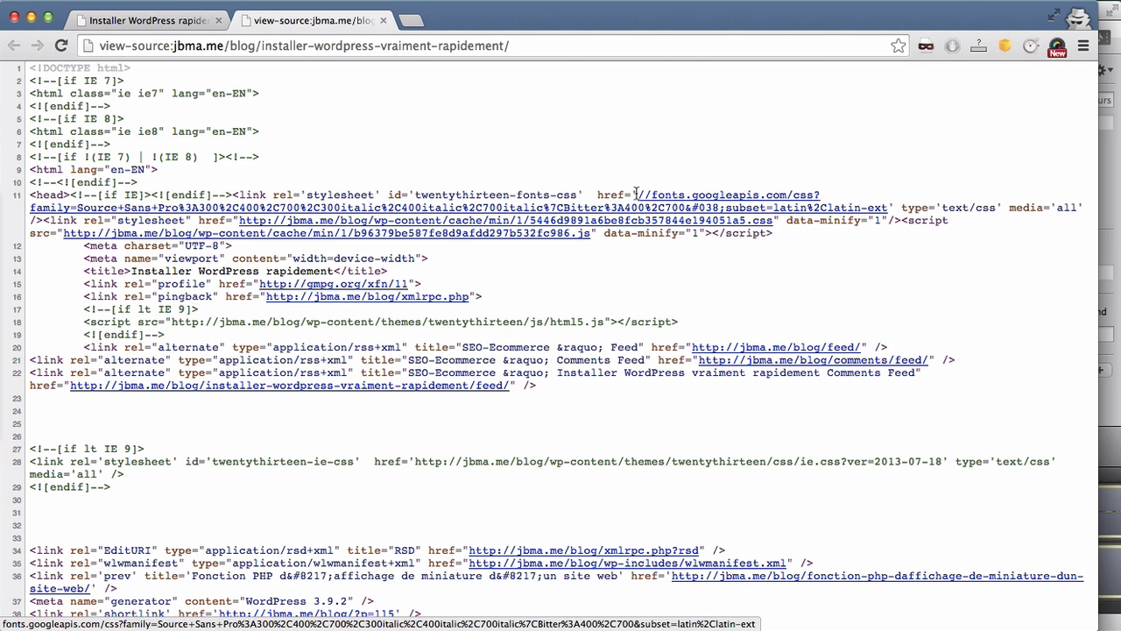
pyautogui.moveTo(635, 194); pyautogui.dragTo(806, 195)
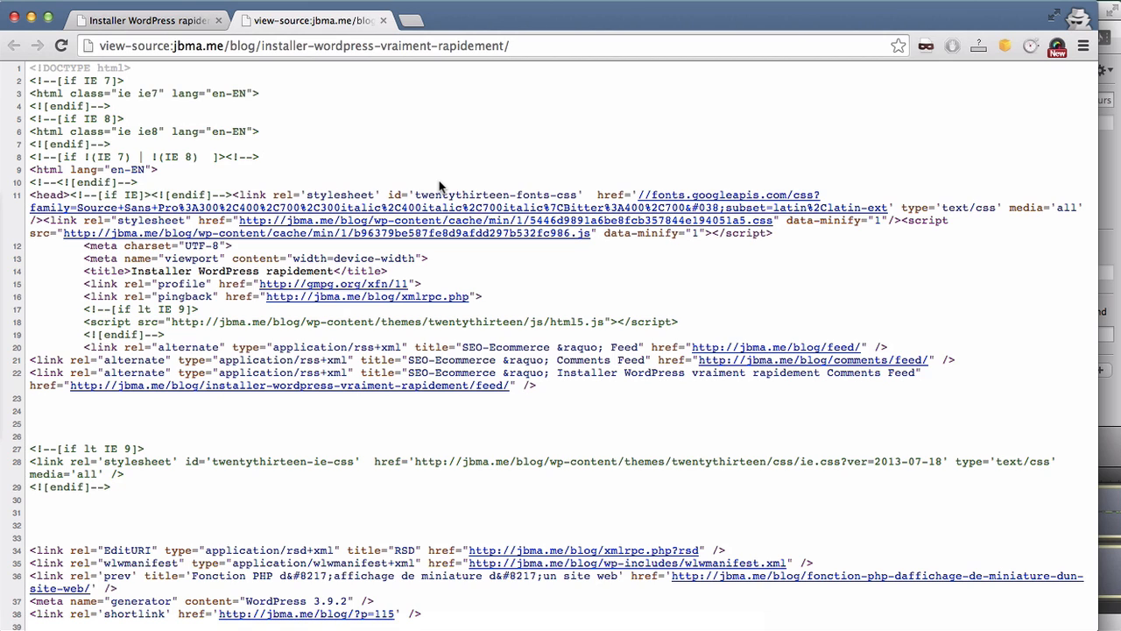
pyautogui.moveTo(644, 194)
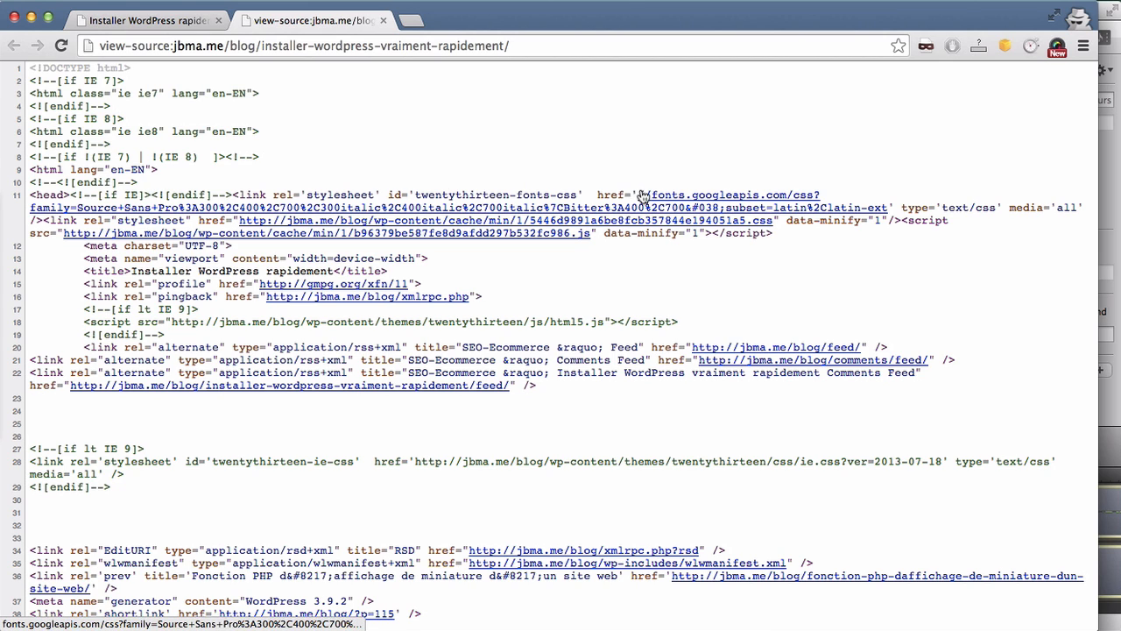
pyautogui.moveTo(670, 207)
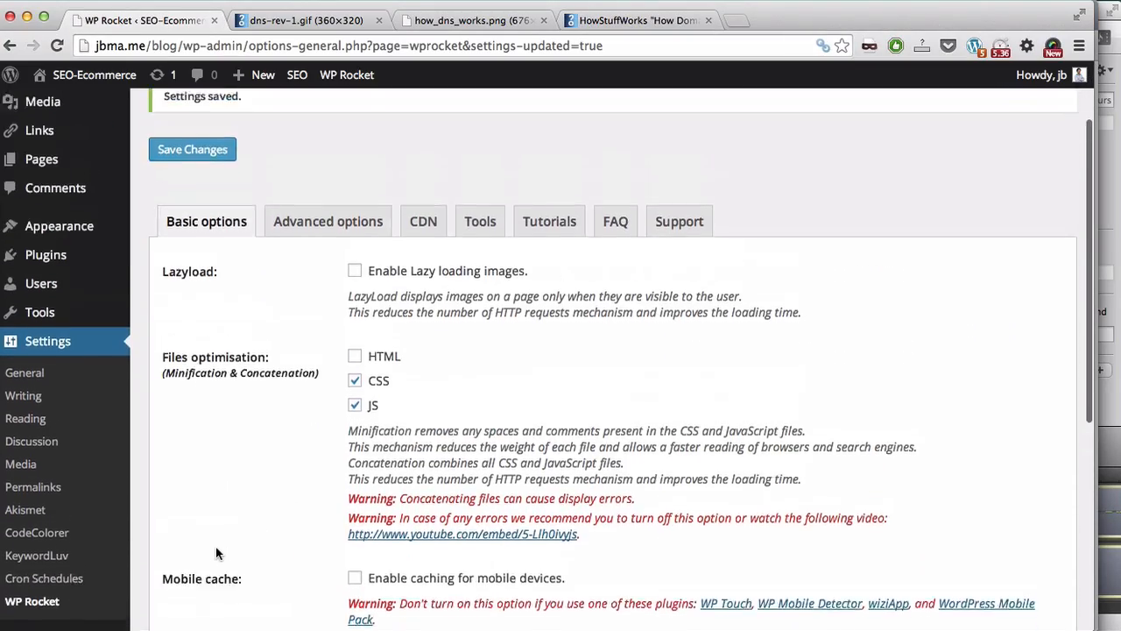
# - Enter //fonts.googleapis.com under Advanced options' Prefetch DNS requests and save changes
pyautogui.click(327, 221)
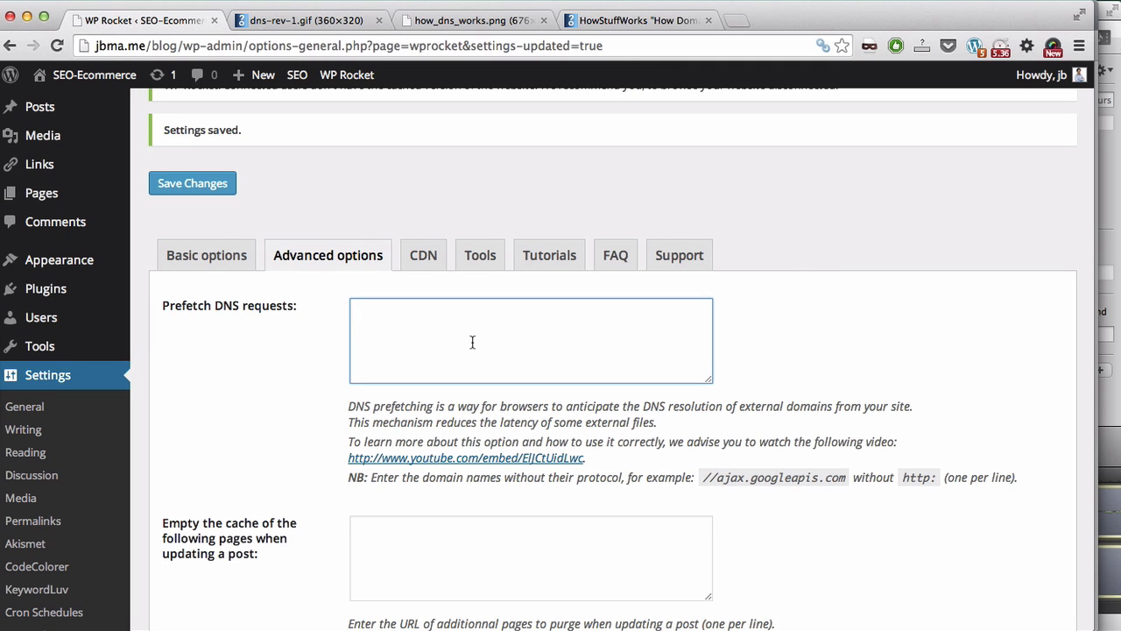
pyautogui.write('//fonts.googleapis.com')
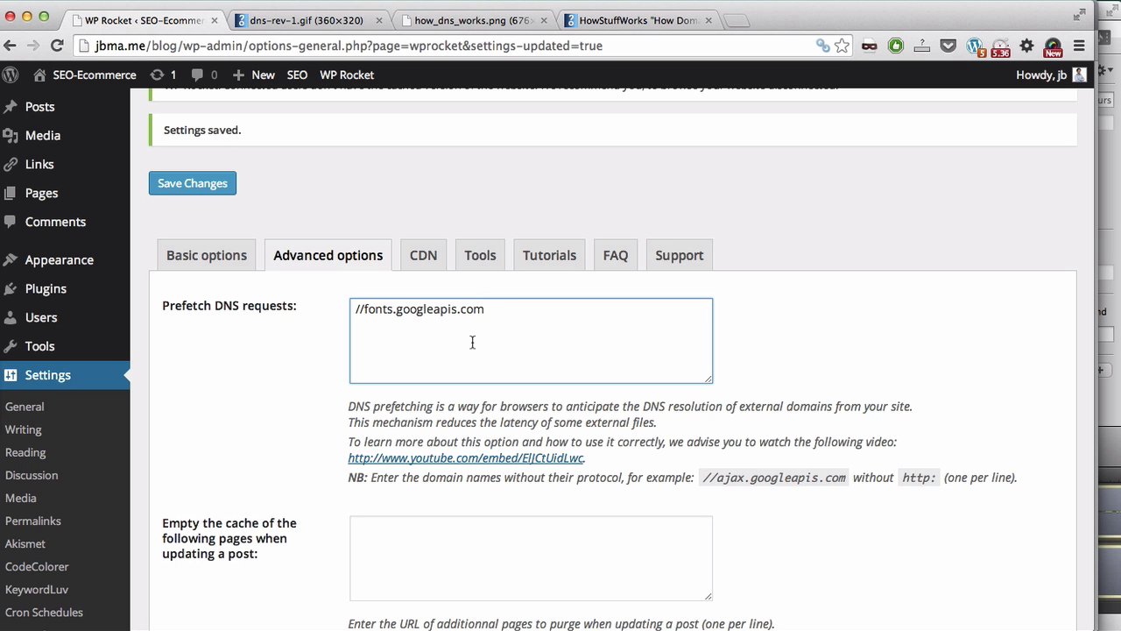
pyautogui.scroll(-3)
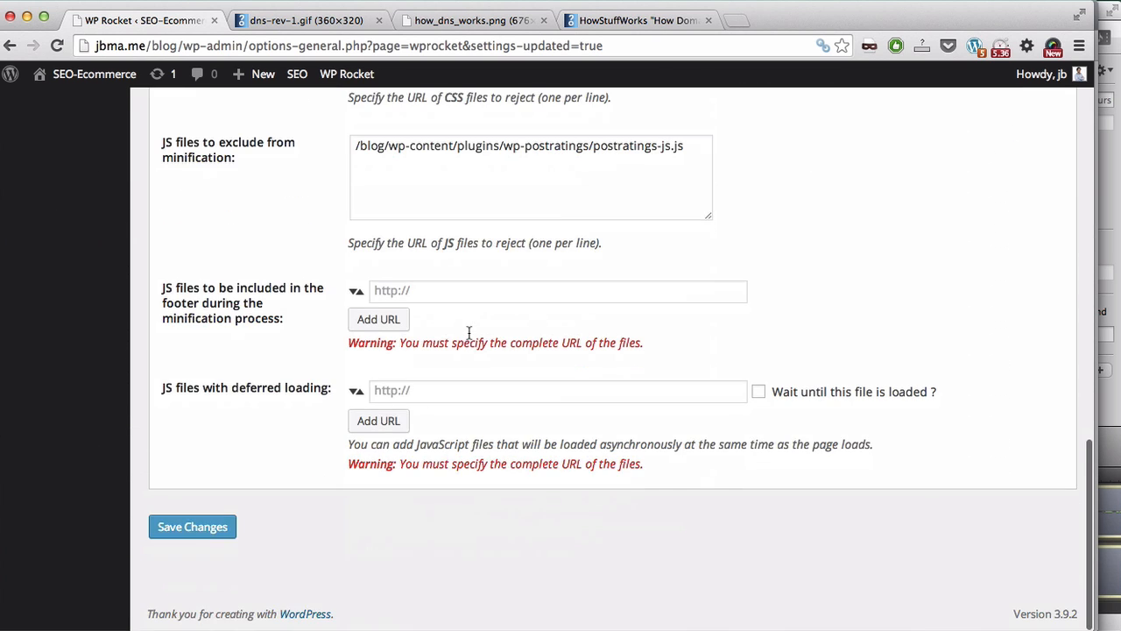
pyautogui.click(192, 527)
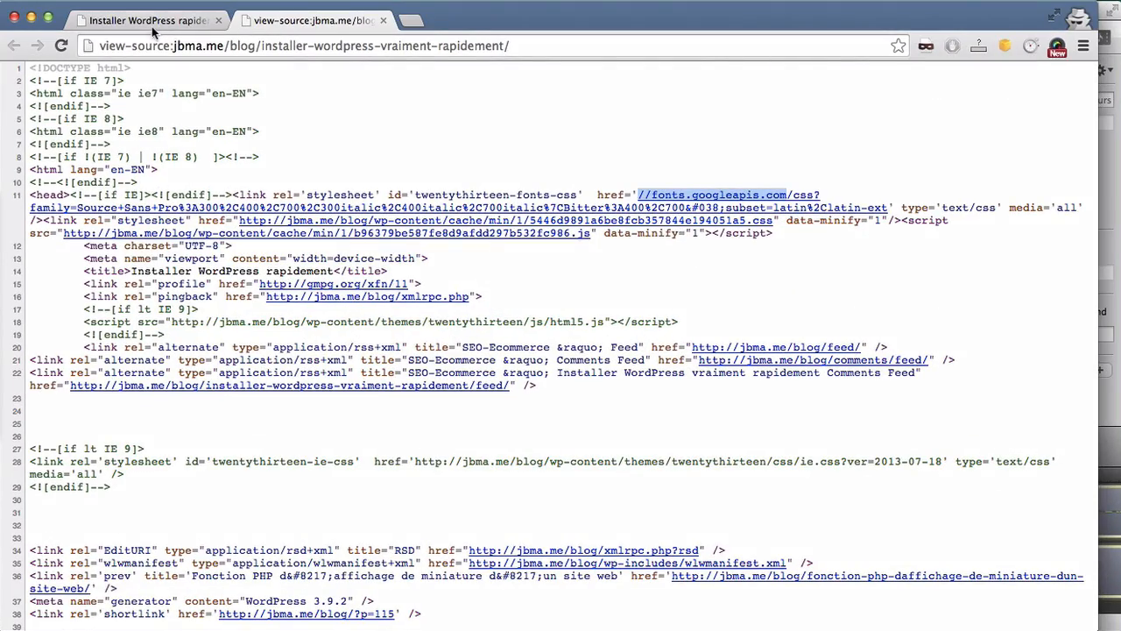
# - Reload the post's source and highlight the dns-prefetch link for //fonts.googleapis.com
pyautogui.click(144, 20)
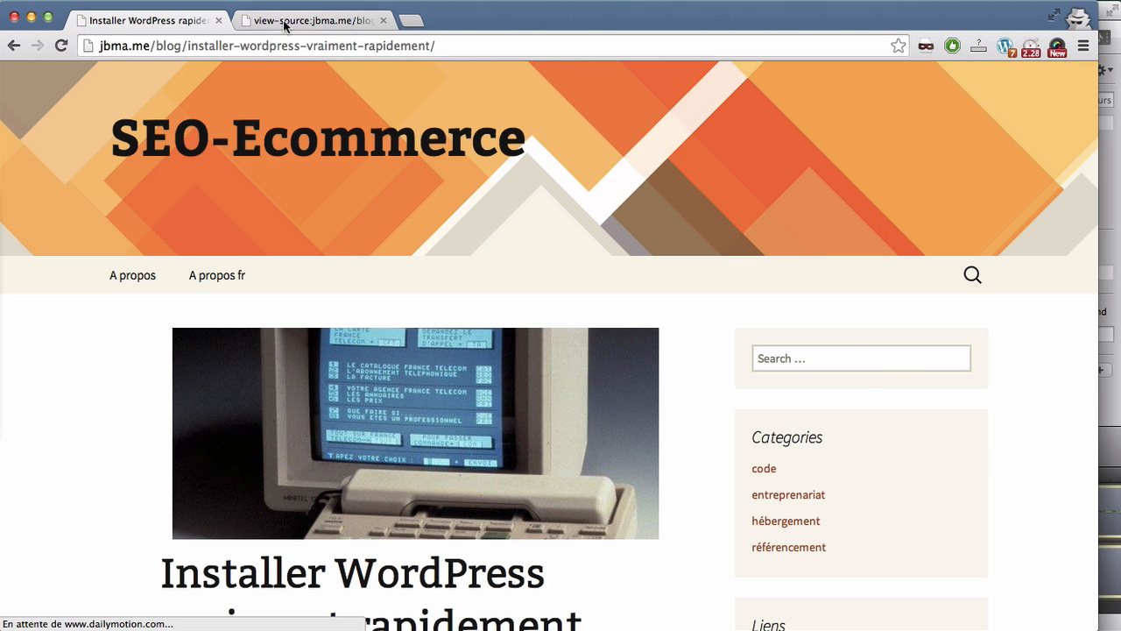
pyautogui.click(311, 19)
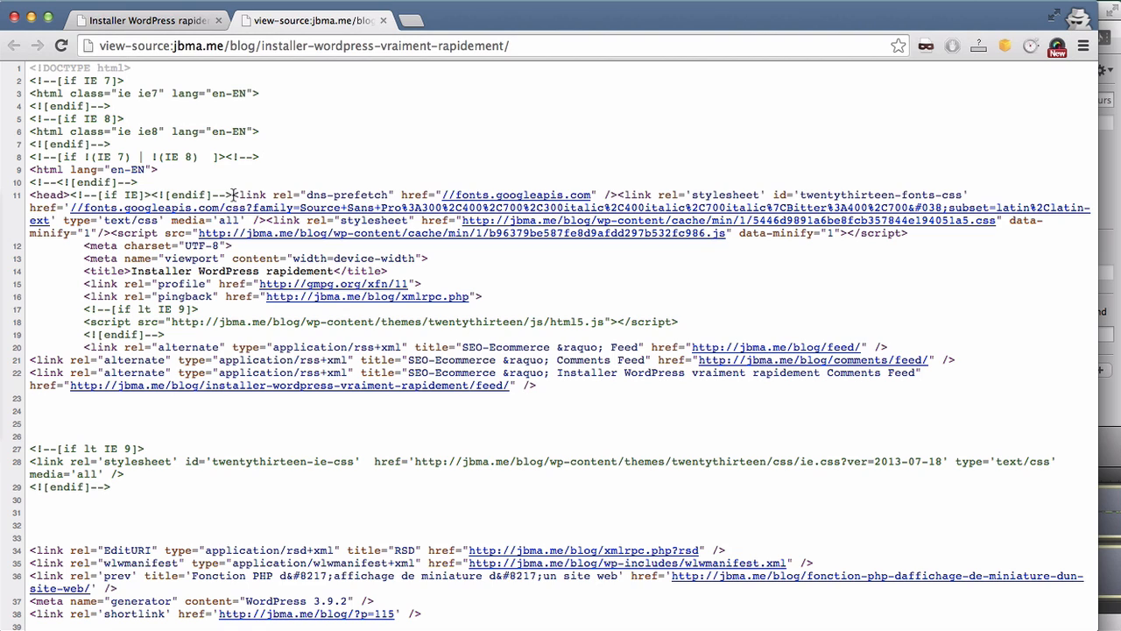
pyautogui.moveTo(234, 195); pyautogui.dragTo(386, 194)
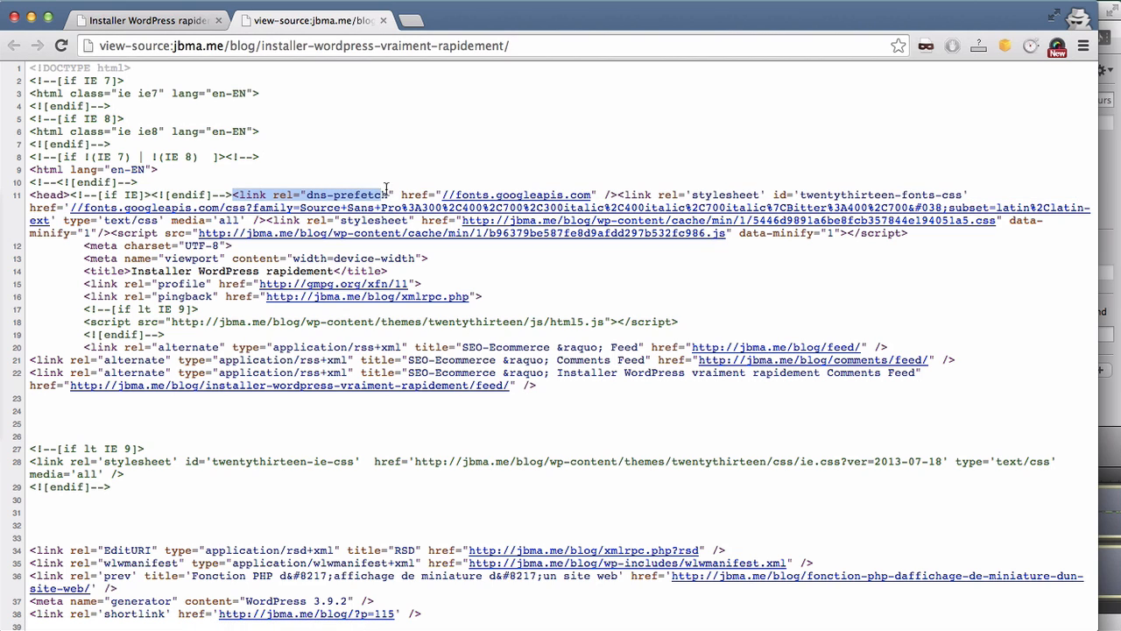
pyautogui.moveTo(390, 194); pyautogui.dragTo(617, 195)
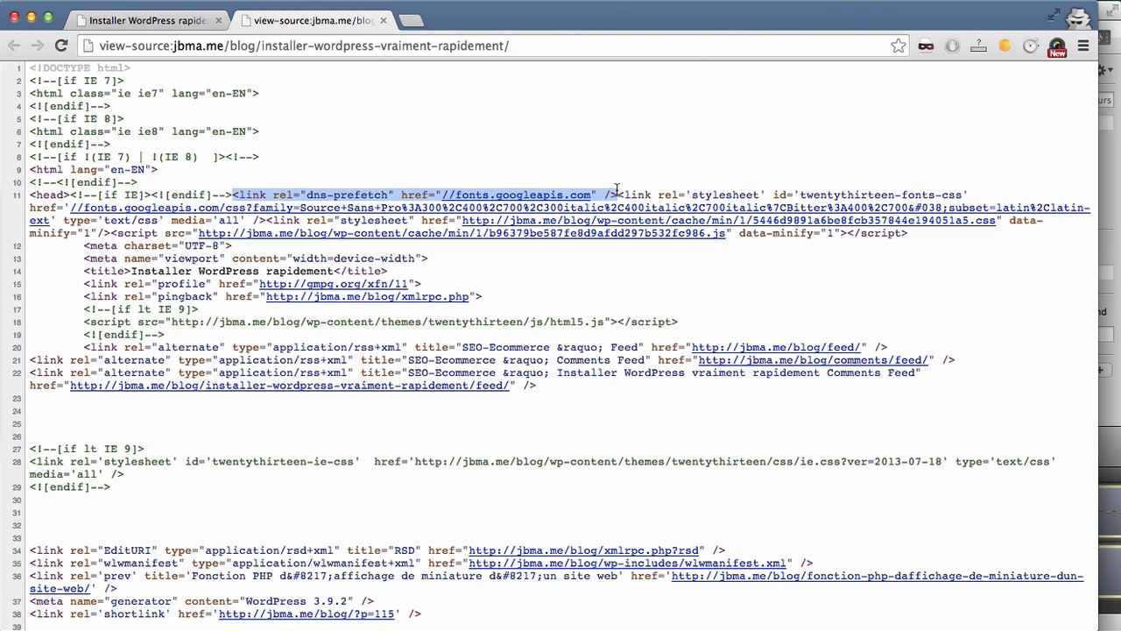